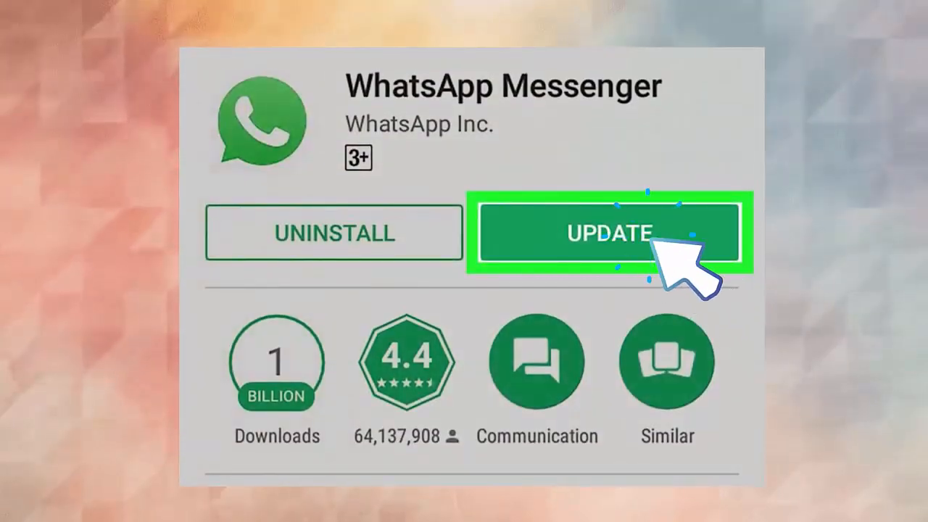
mouse_move(740, 311)
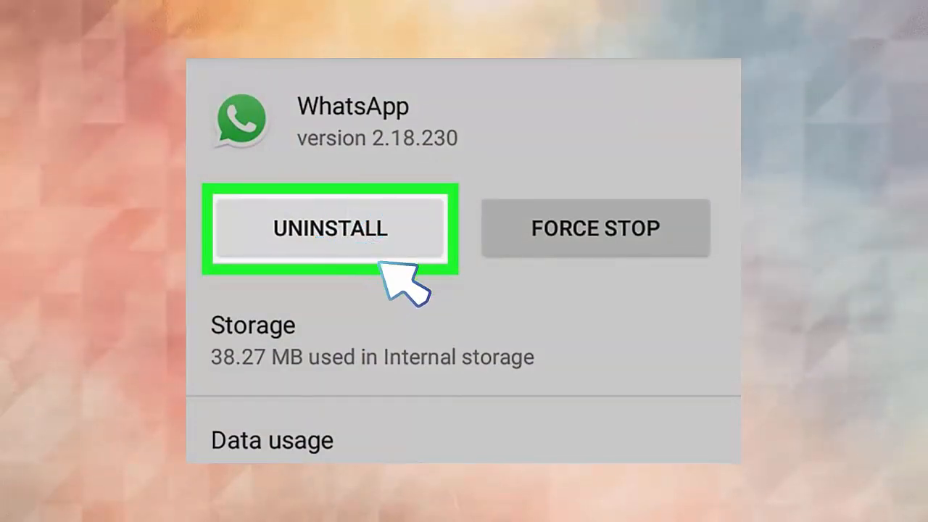
Step: Remove WhatsApp from the phone and install WhatsApp Messenger again from the Play Store
left_click(329, 228)
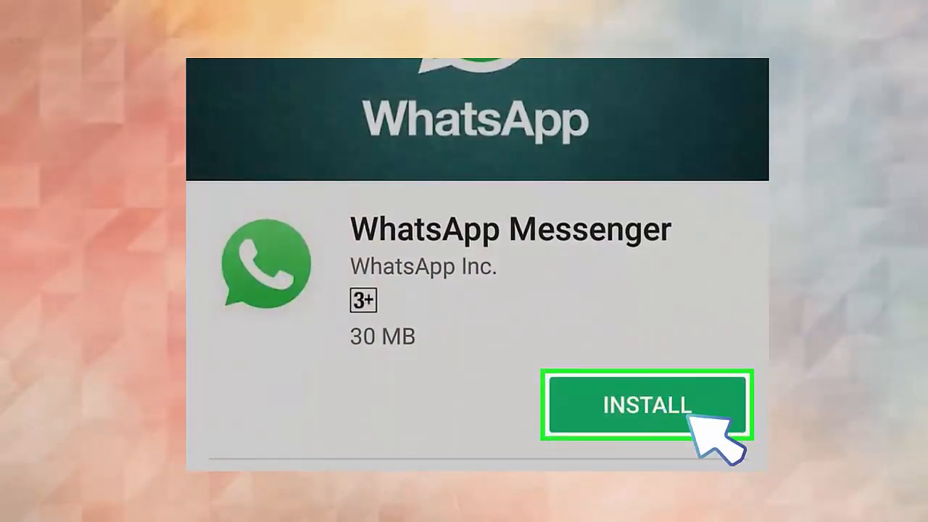
left_click(643, 404)
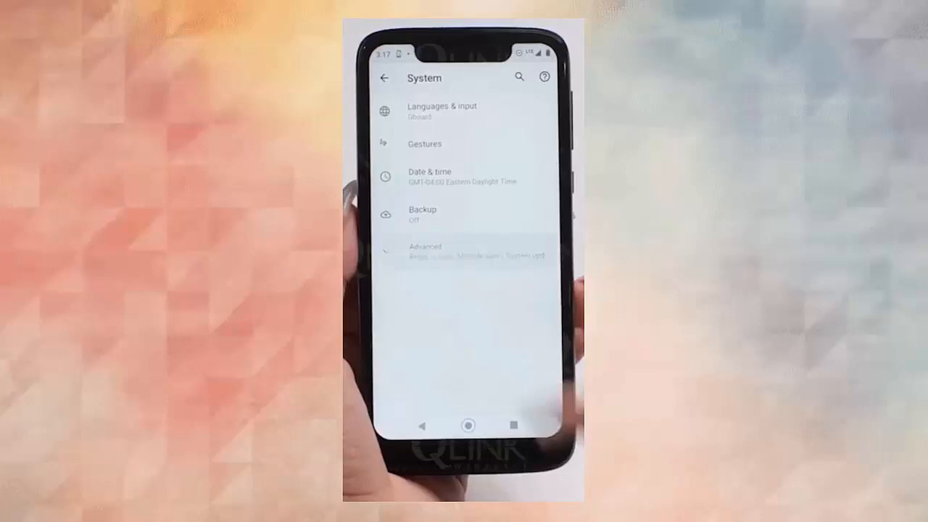
Step: Enter the Advanced options on the System settings page
left_click(417, 423)
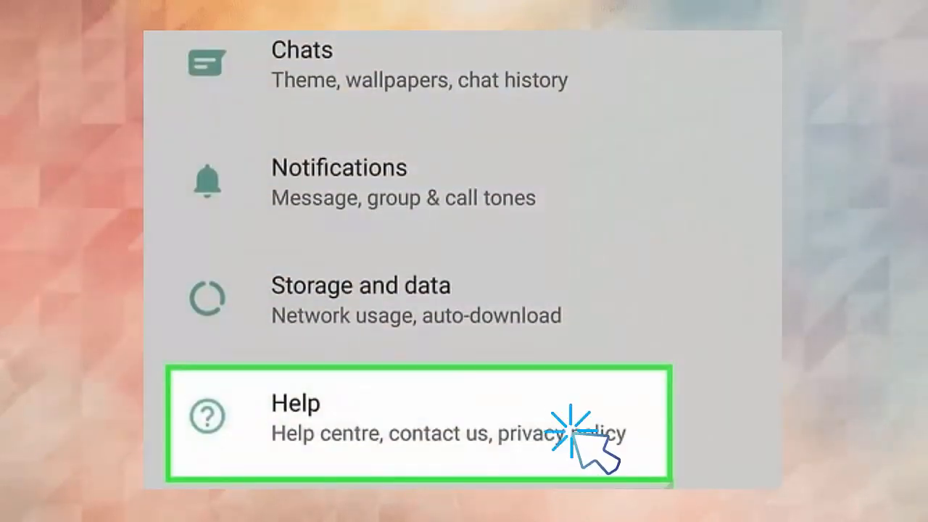